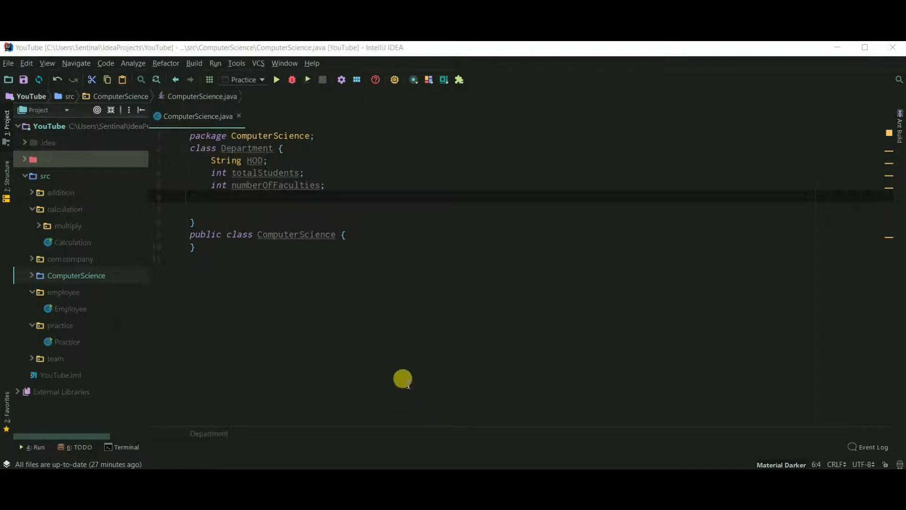
- Add a displayDetails() method to Department printing totalStudents, numberOfFaculties and HOD
double_click(245, 147)
text(void displayDetails(){)
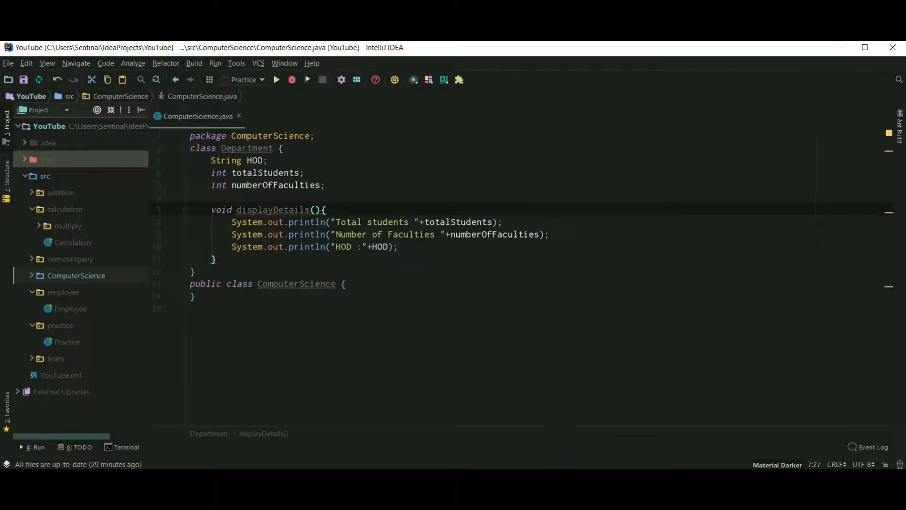
- Make ComputerScience extend Department and start a new line in its body
click(195, 296)
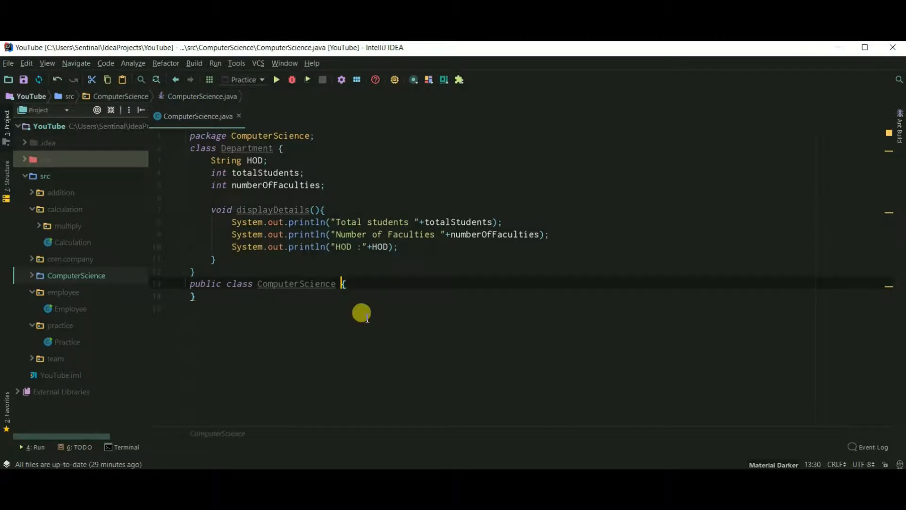
text(extends)
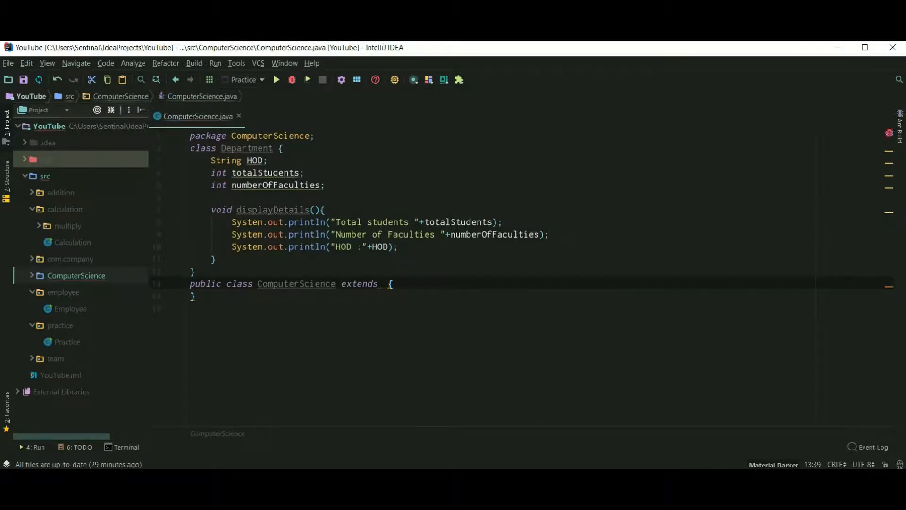
text(Department)
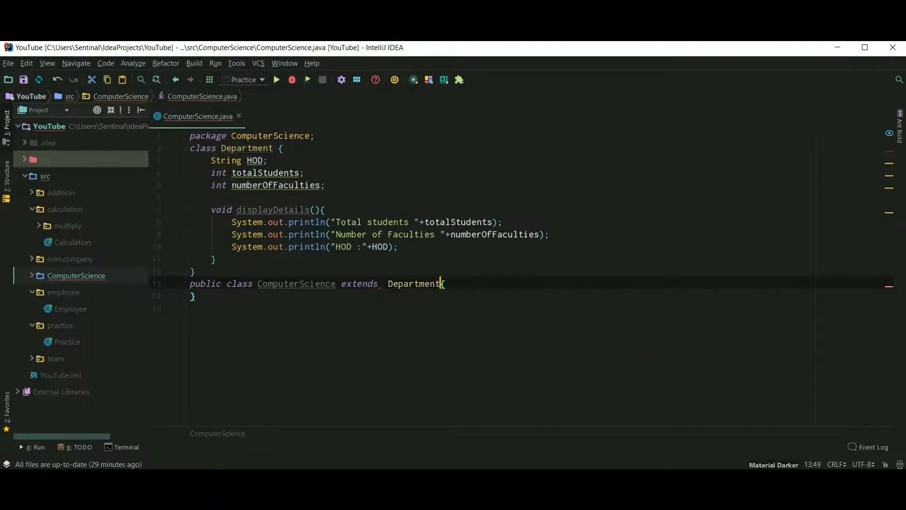
key(enter)
text(void setInfo(String hodName, int strength, int faculties){)
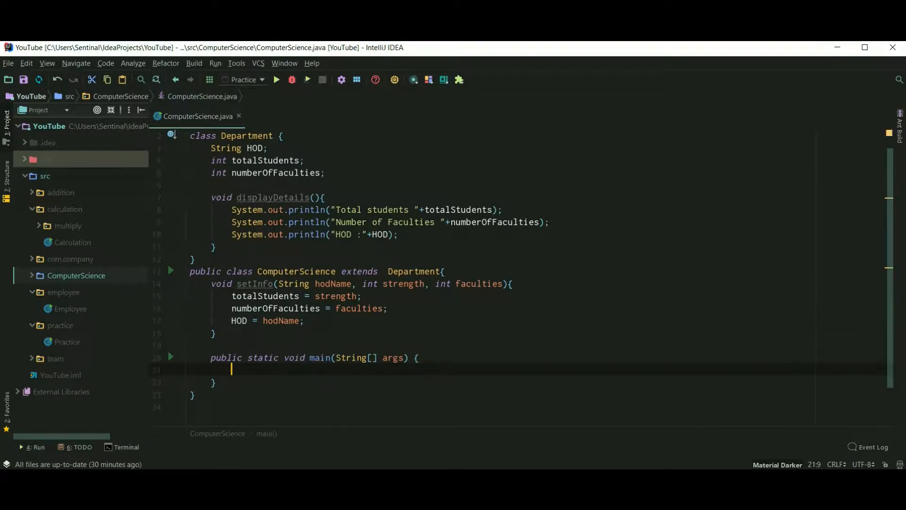
- Declare ComputerScience obj = new ComputerScience(); inside main
text(ComputerScience)
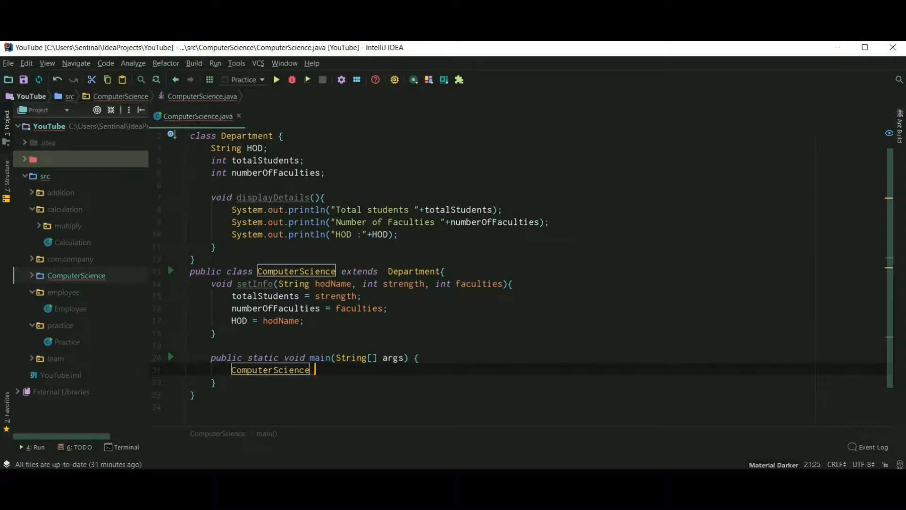
text(obj)
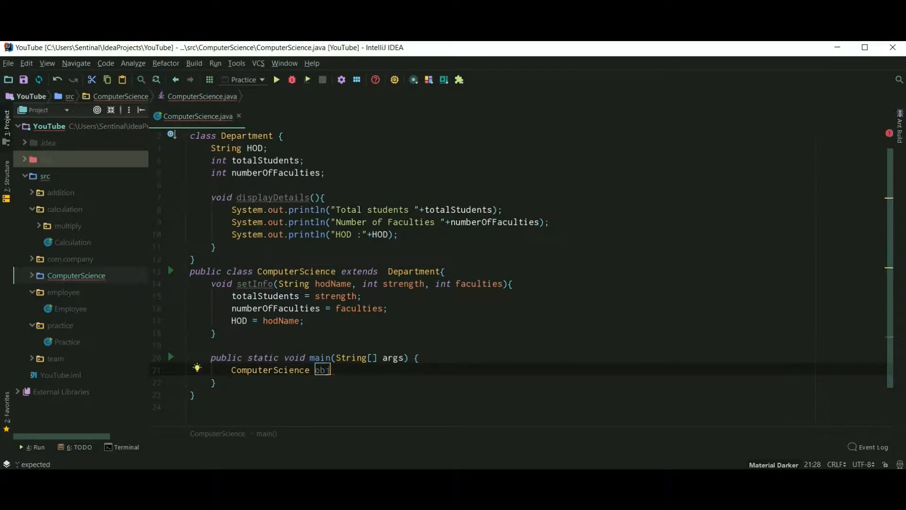
text(= new COmp)
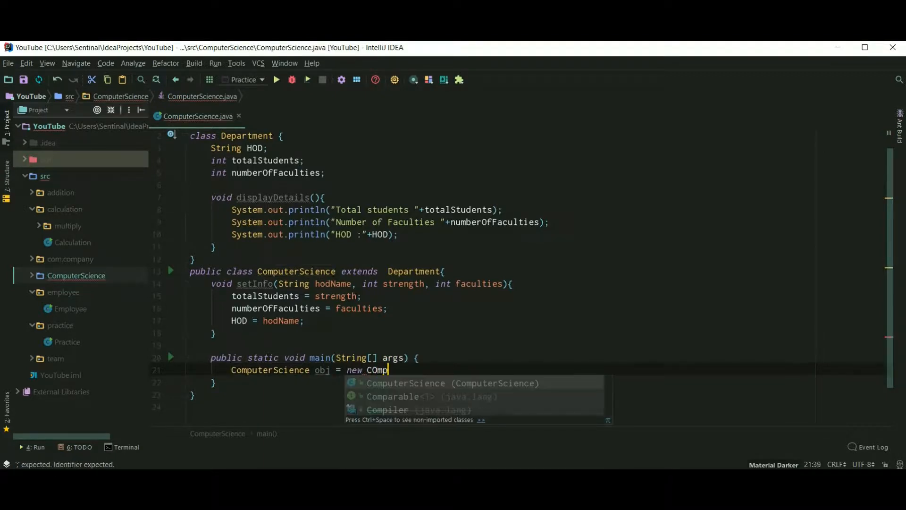
key(backspace)
text(obj.)
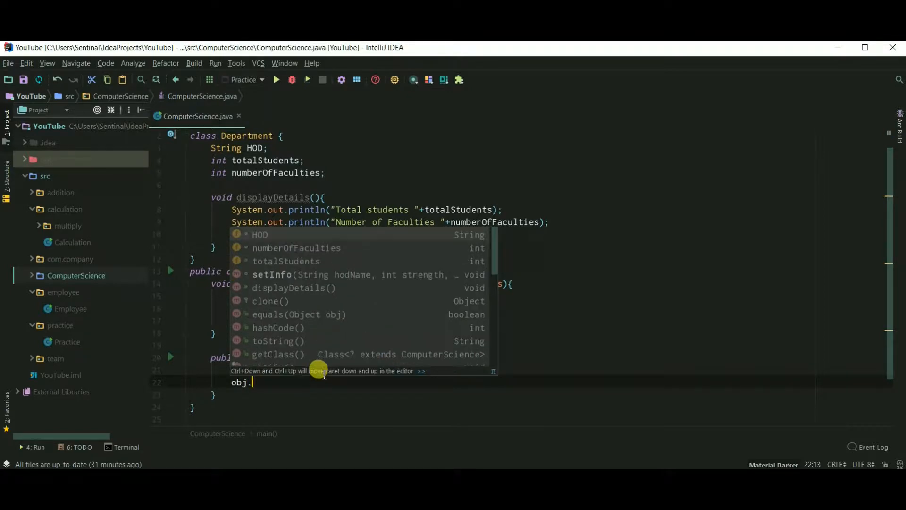
- Call obj.setInfo("Prof Thomas", 60, 10) in main
text(setInfo("Prof ");)
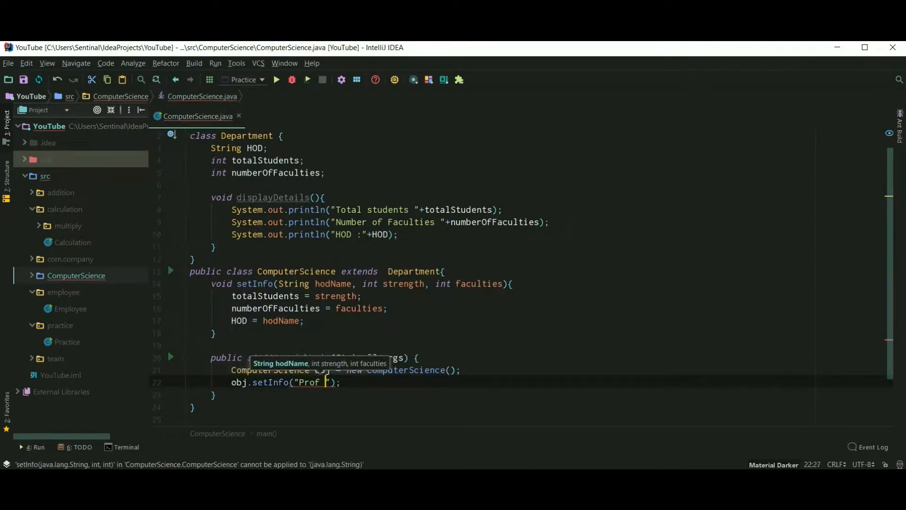
text(Thomas)
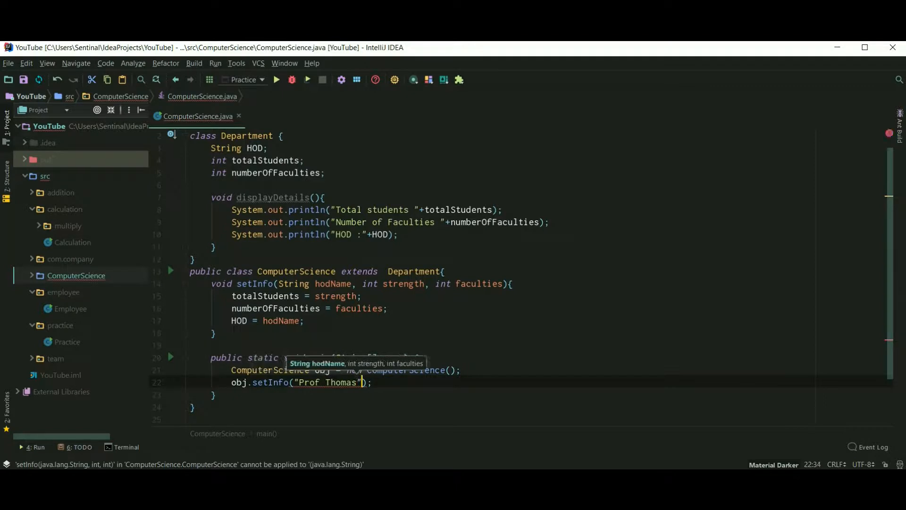
text(,)
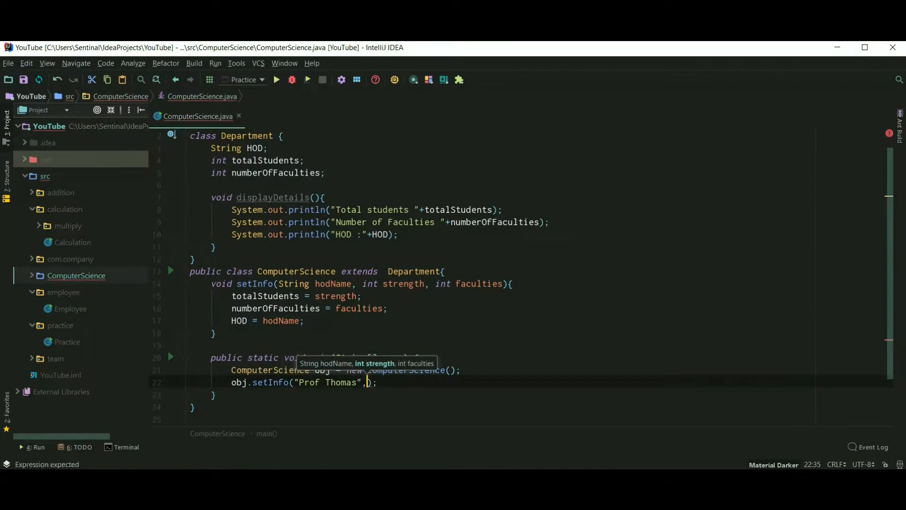
text(60,)
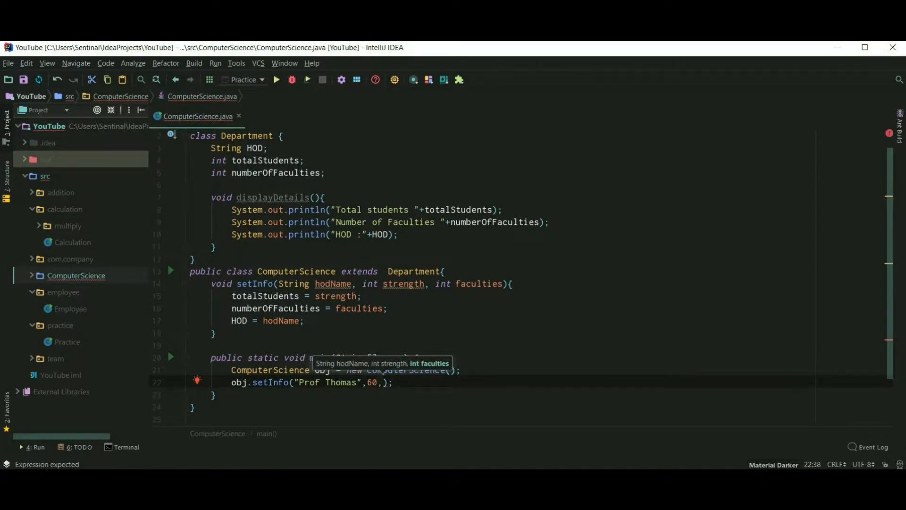
text(10)
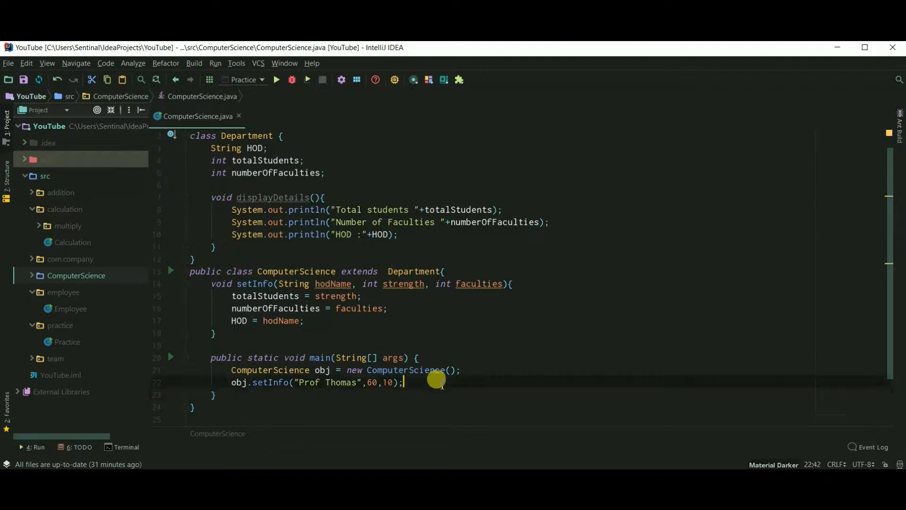
- Add obj.displayDetails(); on the next line
text(ob)
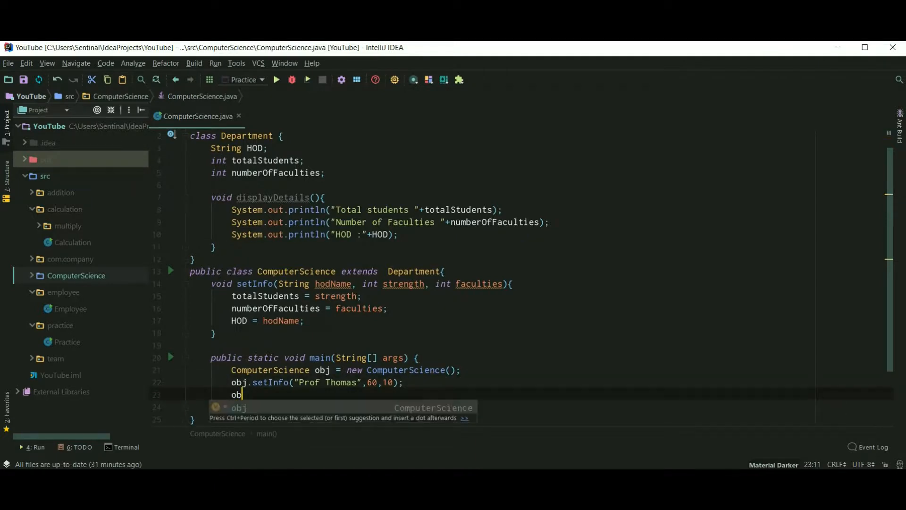
text(.displayDetails();)
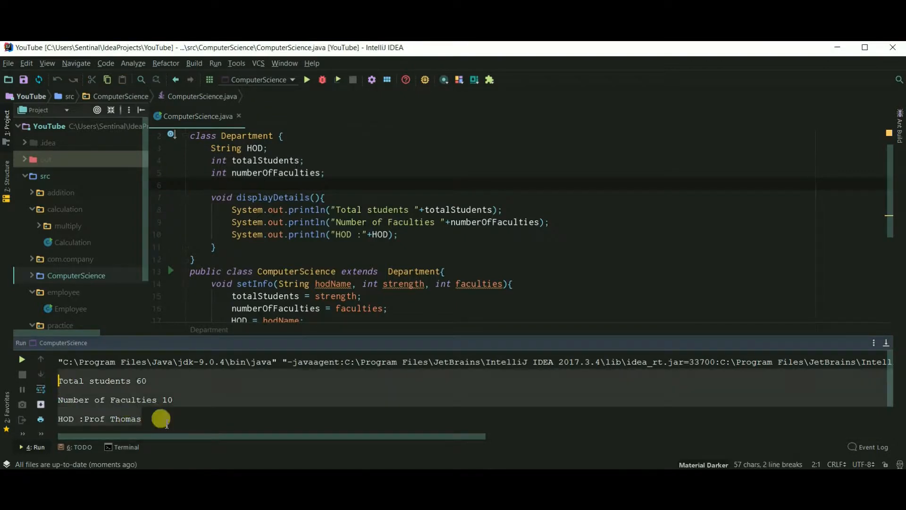
- Run ComputerScience and check the console shows 60 students, 10 faculties, HOD Prof Thomas
click(141, 419)
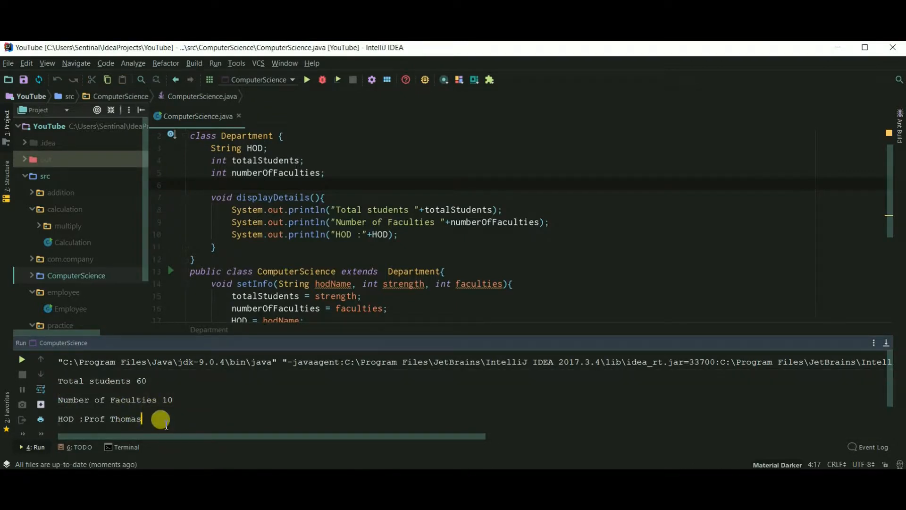